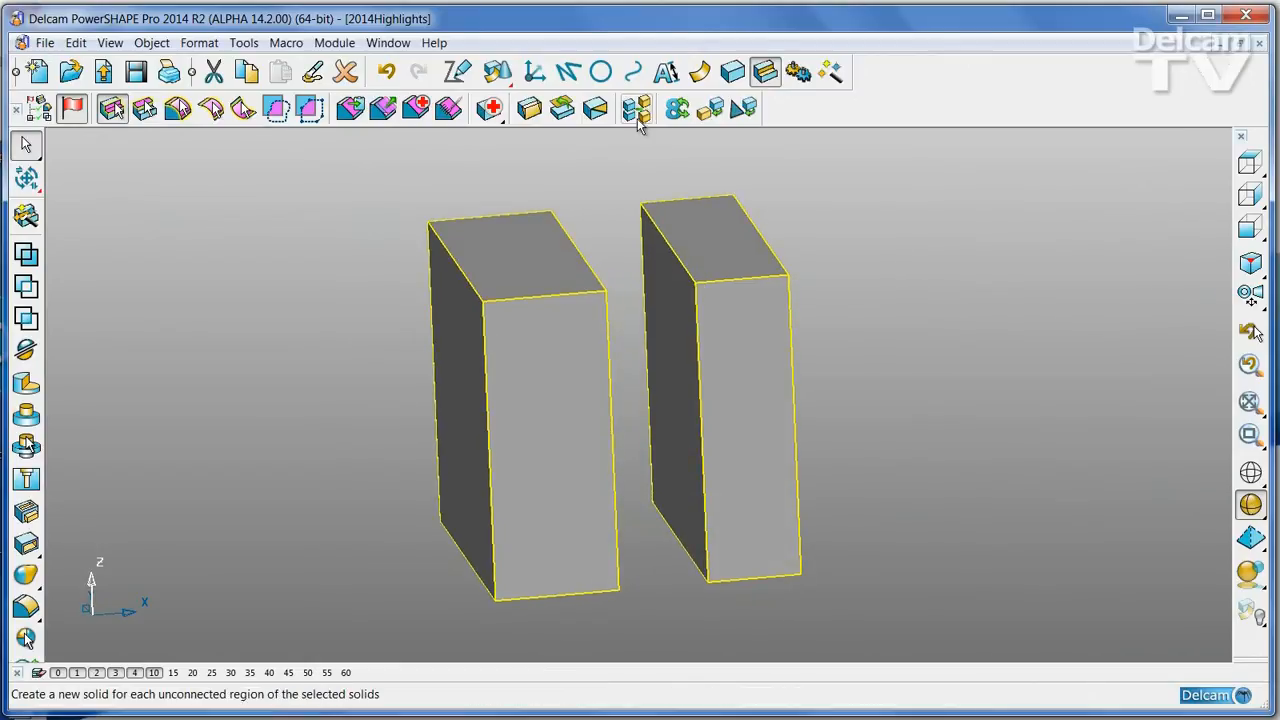
- Divide the two-box solid, acknowledge the associativity message, and select one box to confirm separation
{"action": "left_click", "coordinate": [633, 108]}
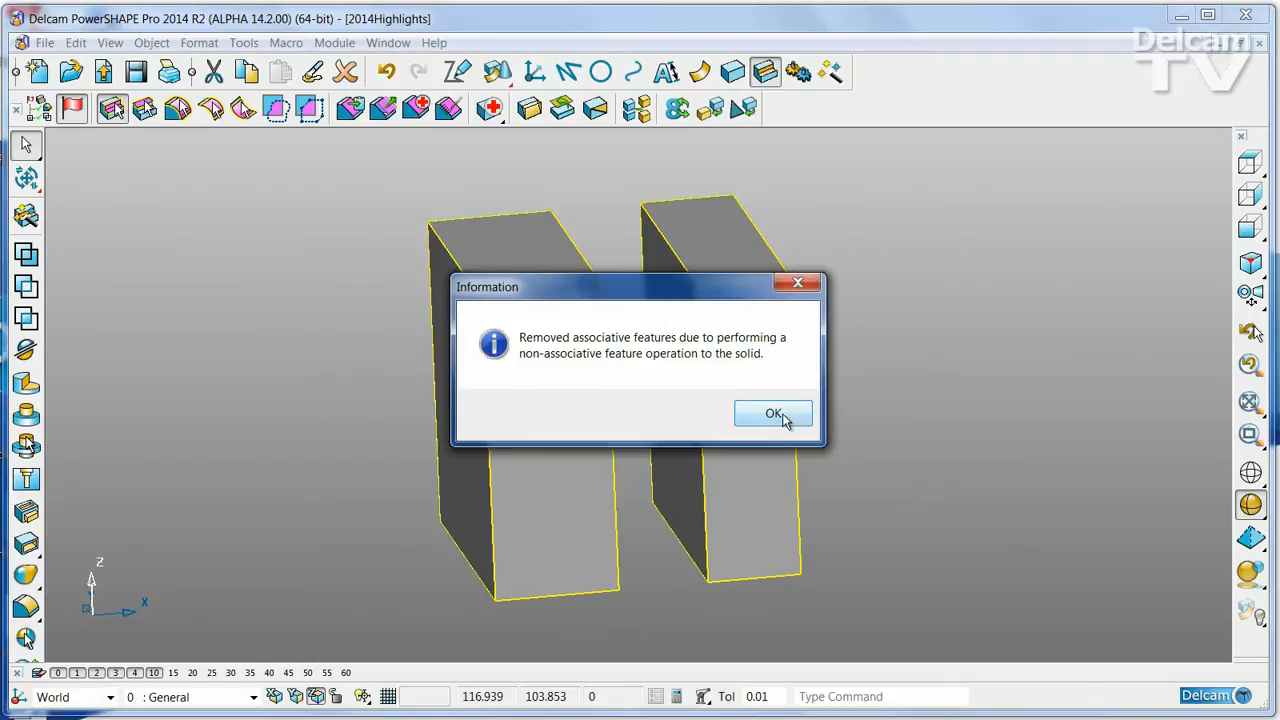
{"action": "left_click", "coordinate": [773, 414]}
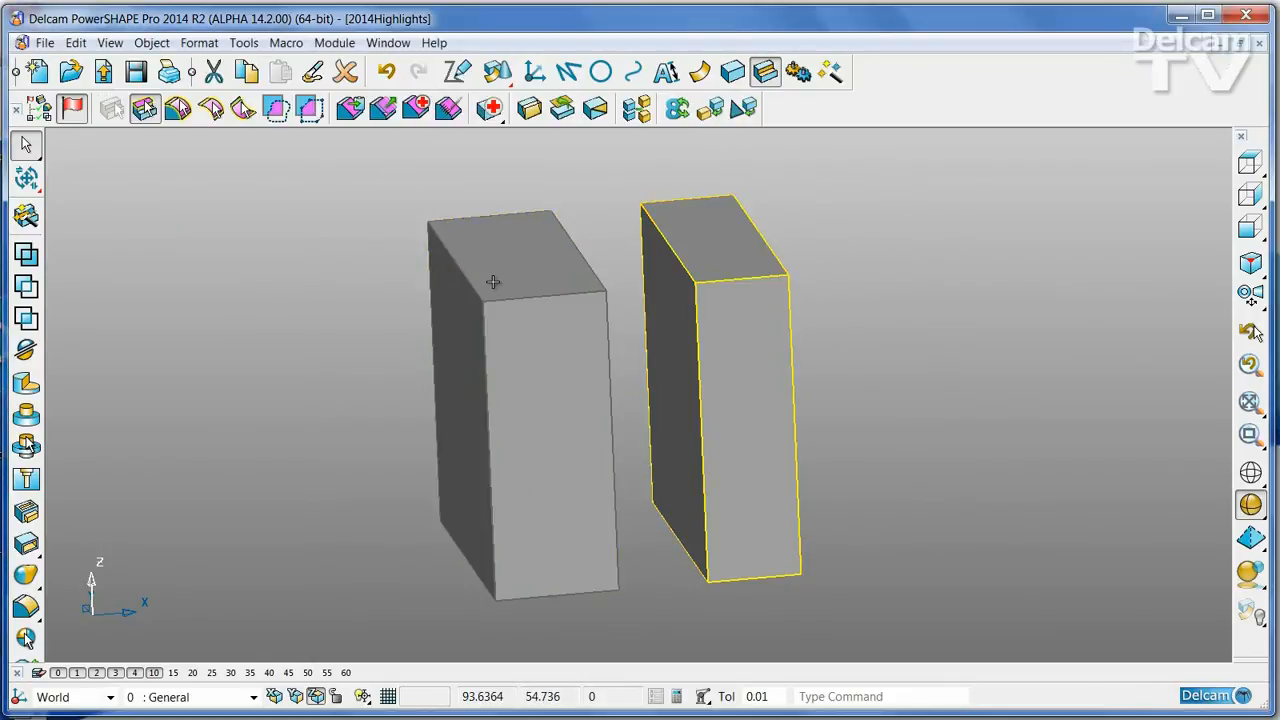
{"action": "left_click", "coordinate": [958, 250]}
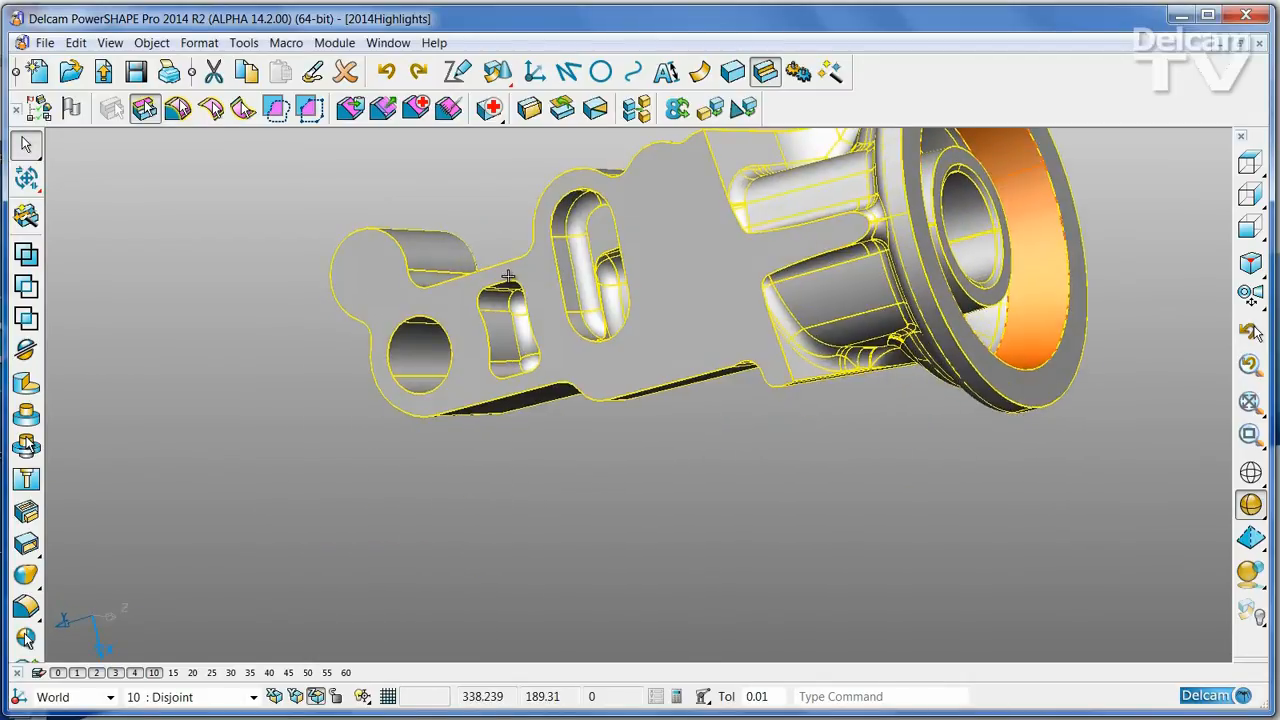
- Orbit the cast part to view its sides, flange end and underside, then select internal detail
{"action": "left_click_drag", "start_coordinate": [510, 275], "coordinate": [765, 255]}
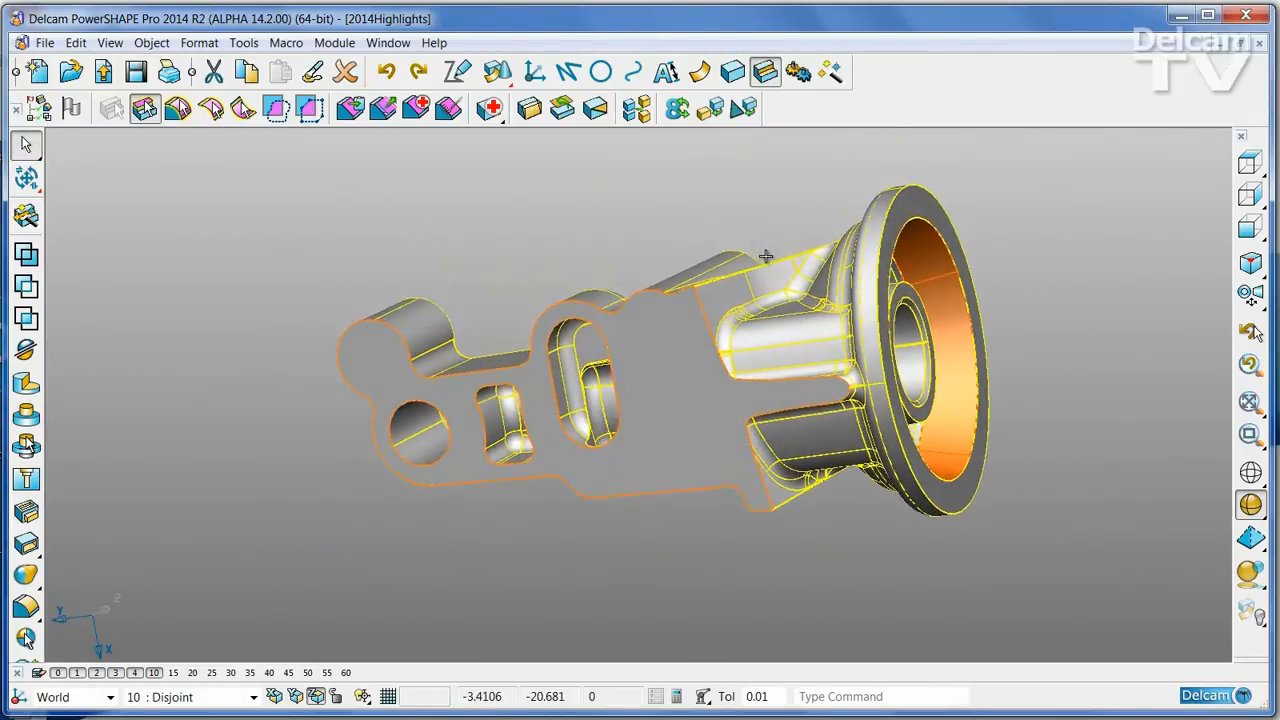
{"action": "left_click_drag", "start_coordinate": [765, 255], "coordinate": [845, 182]}
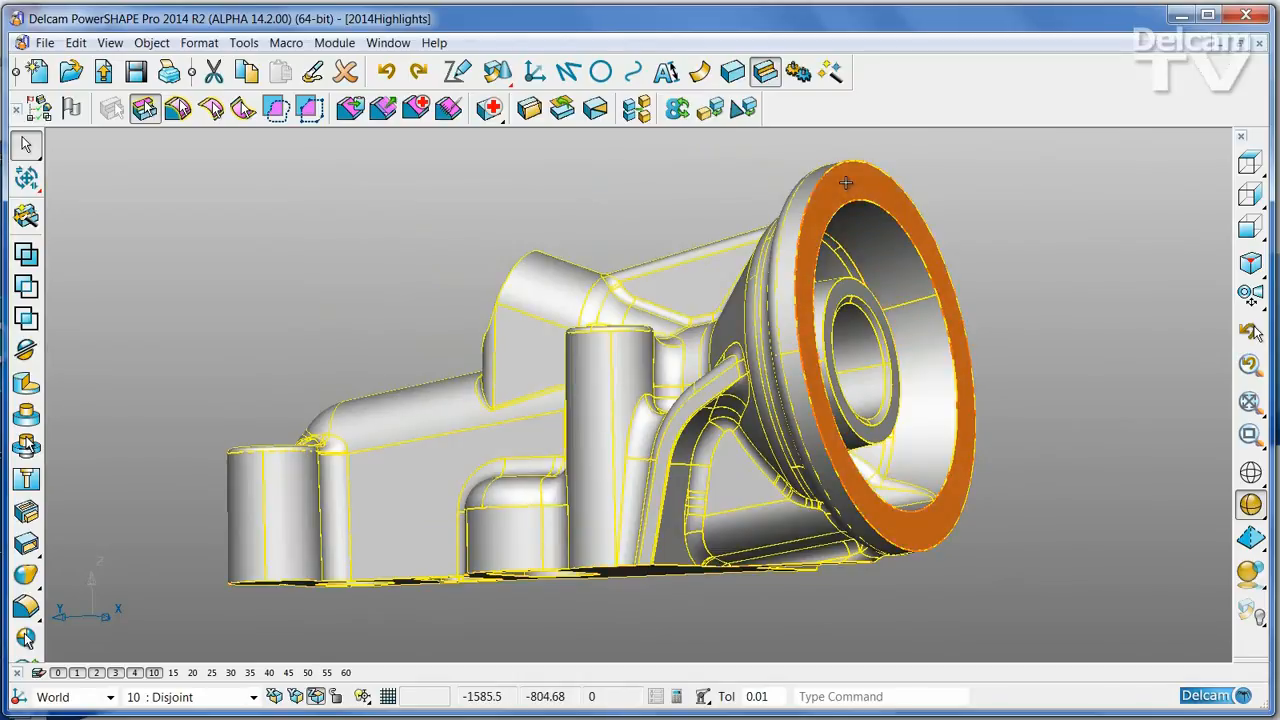
{"action": "left_click_drag", "start_coordinate": [845, 183], "coordinate": [692, 507]}
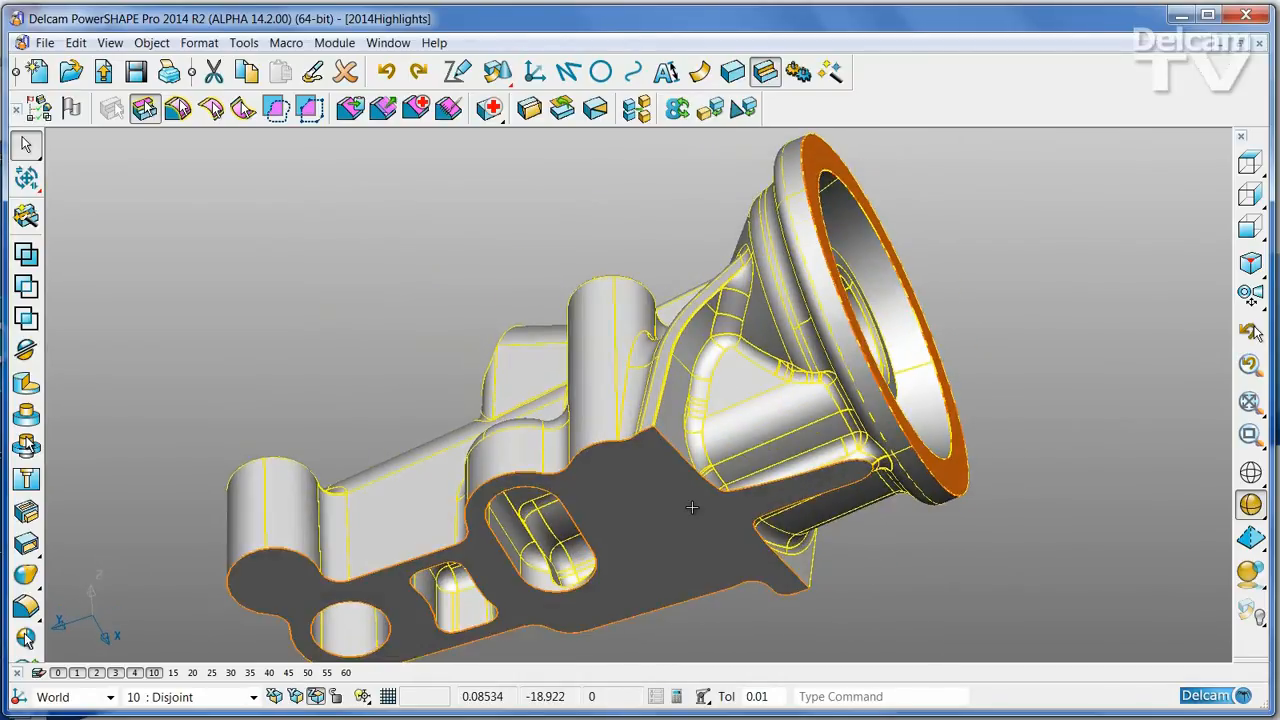
{"action": "left_click", "coordinate": [690, 508]}
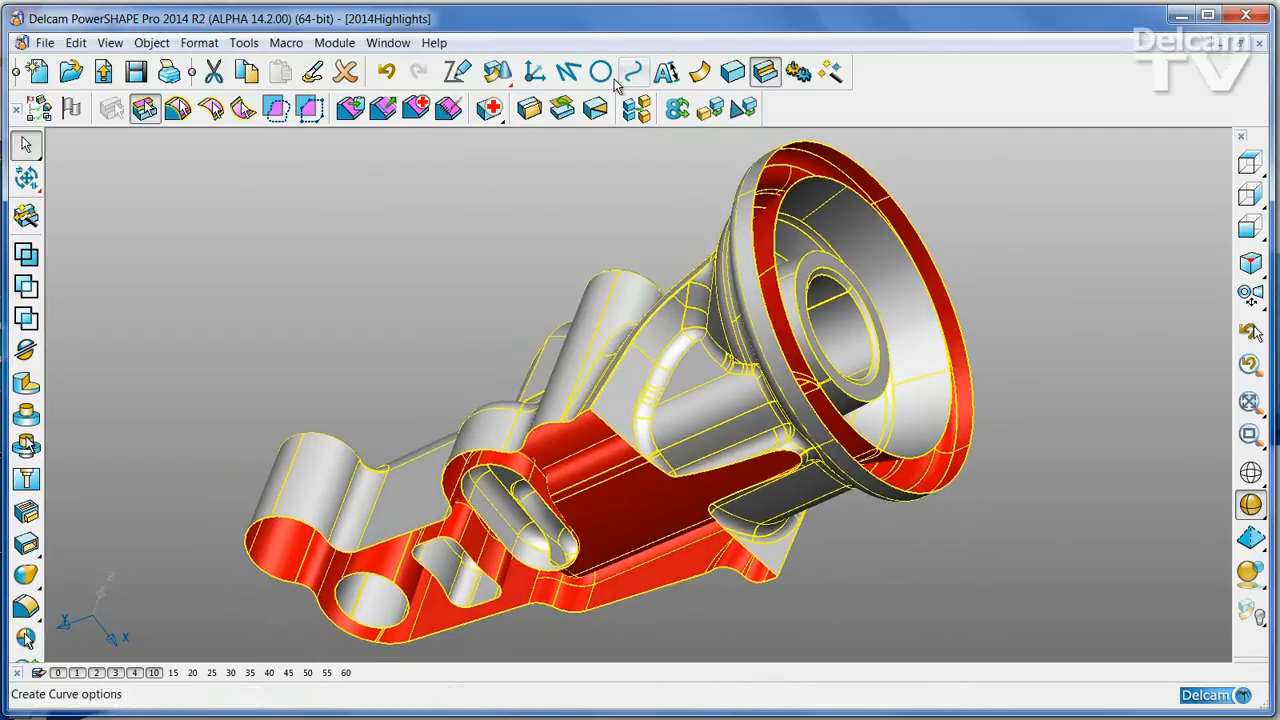
{"action": "mouse_move", "coordinate": [638, 108]}
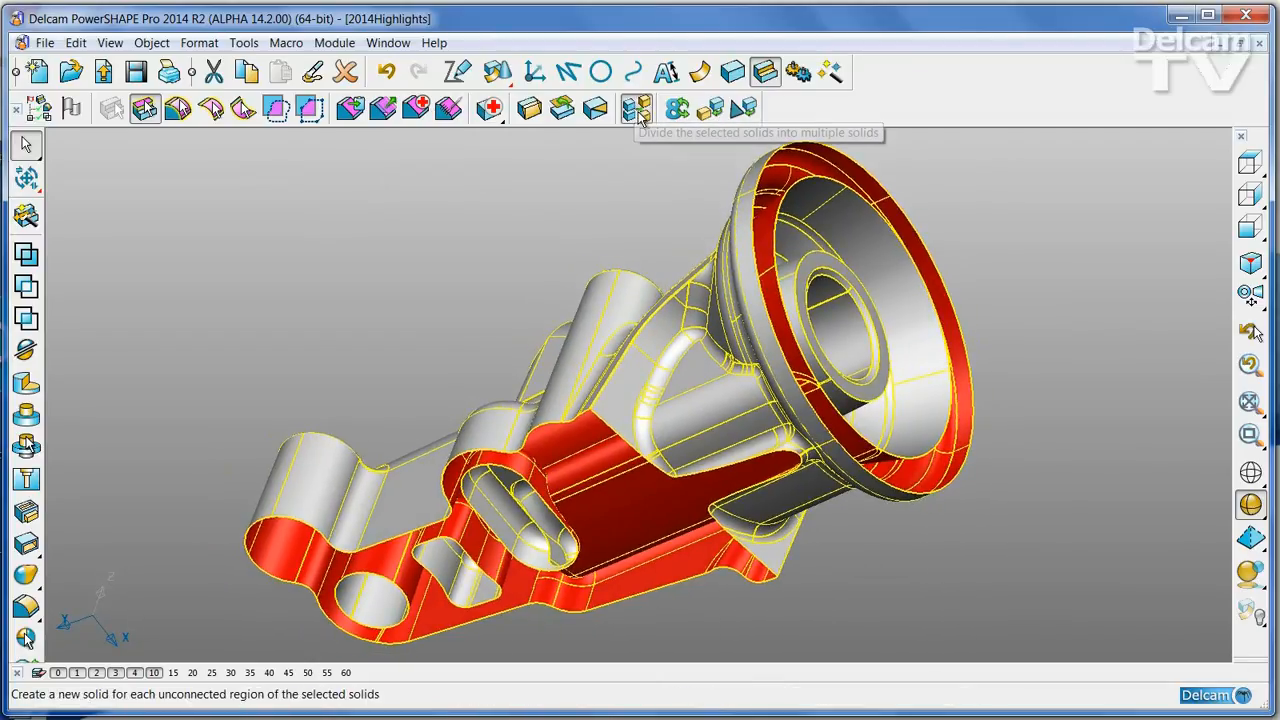